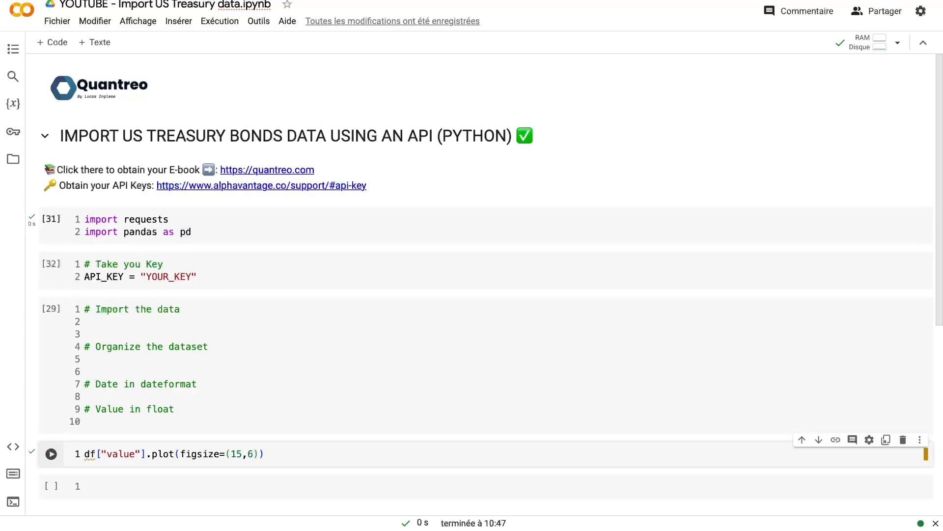
# - Follow the quantreo.com link and scroll through the Alpha Quant Program landing page
pyautogui.click(268, 169)
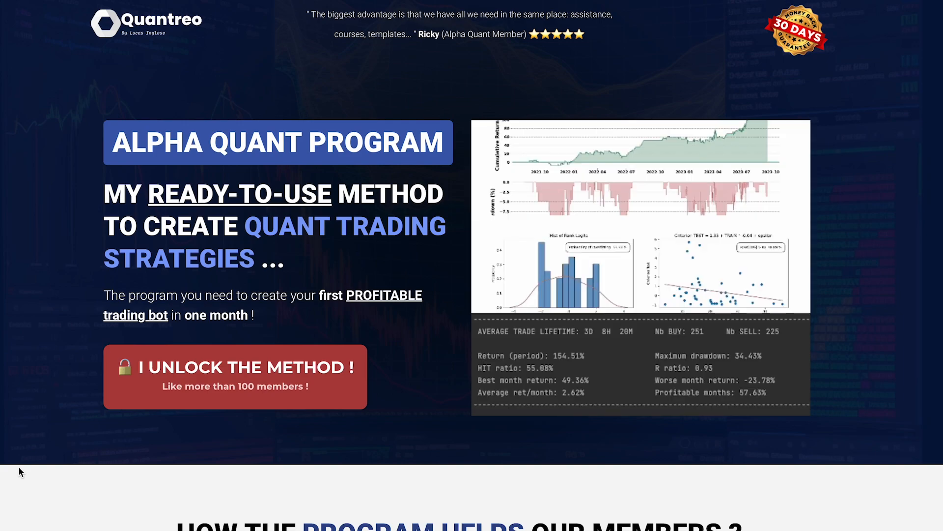
pyautogui.scroll(-3)
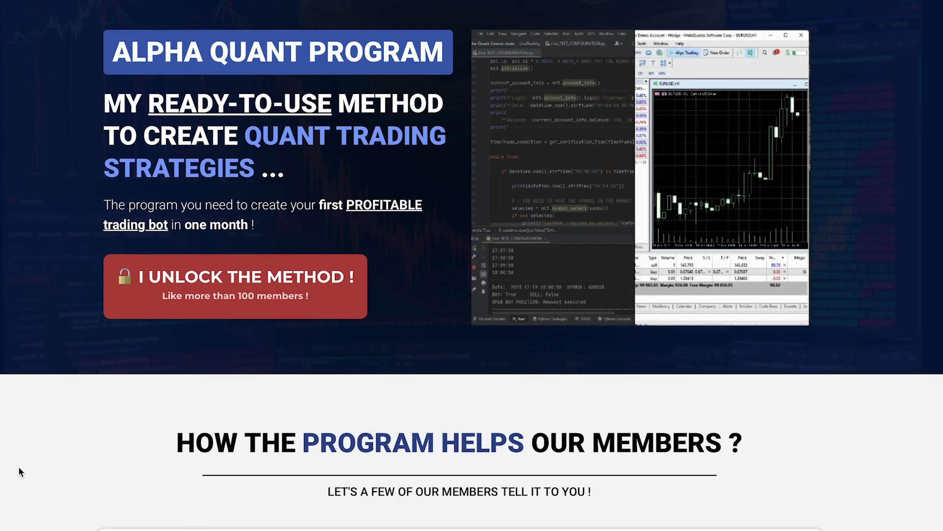
pyautogui.scroll(-3)
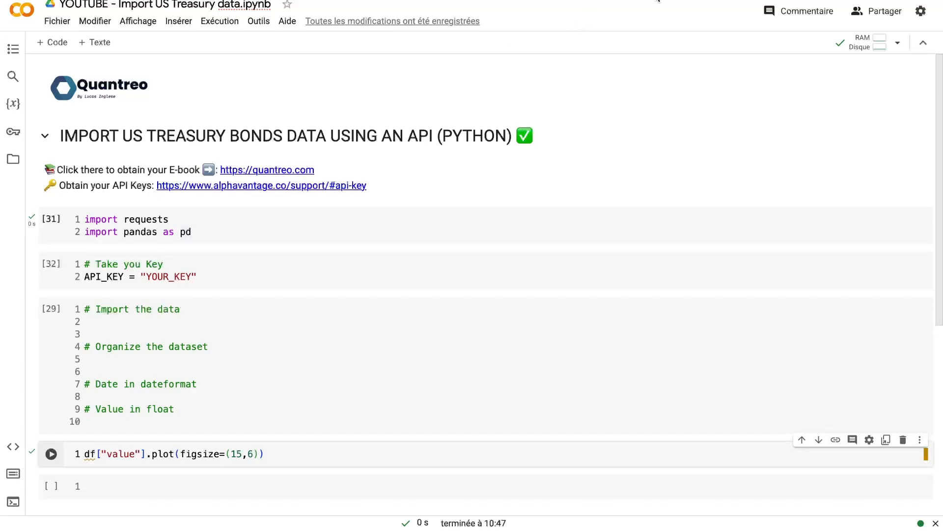
pyautogui.moveTo(271, 205)
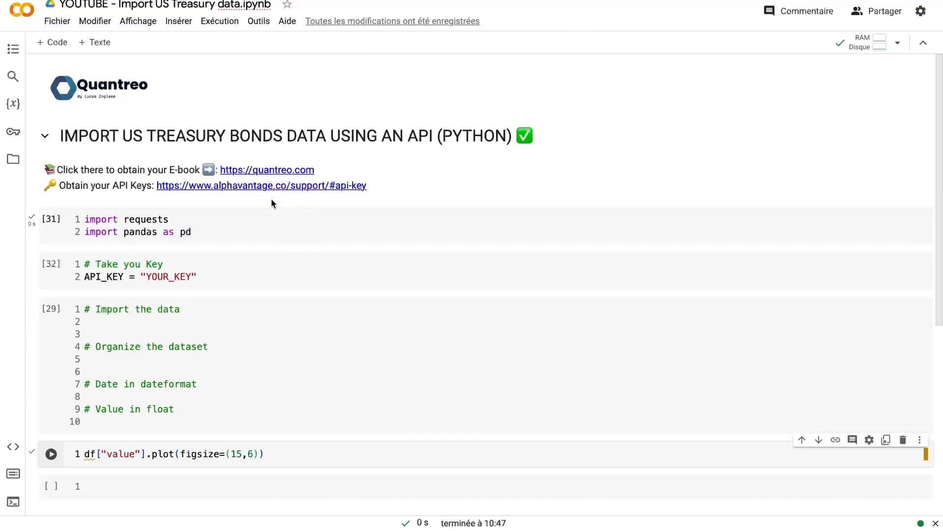
pyautogui.moveTo(168, 186)
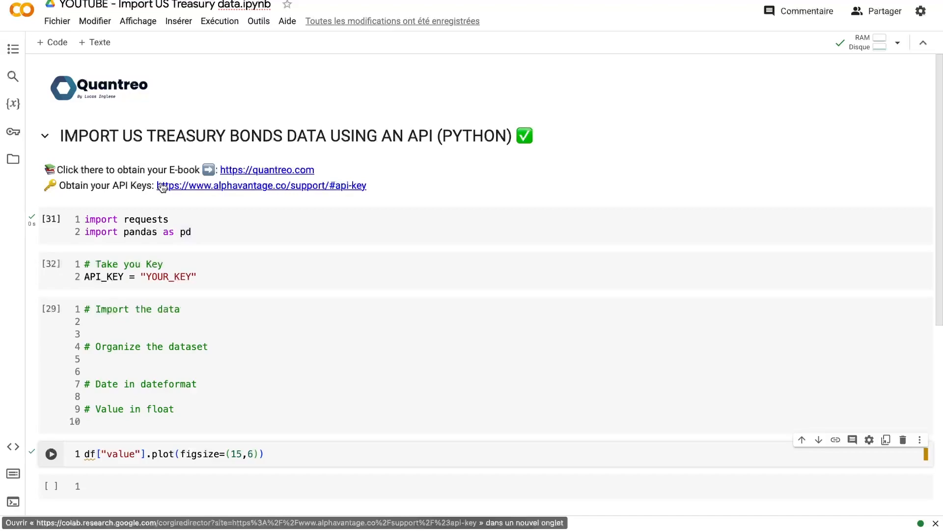
pyautogui.click(261, 186)
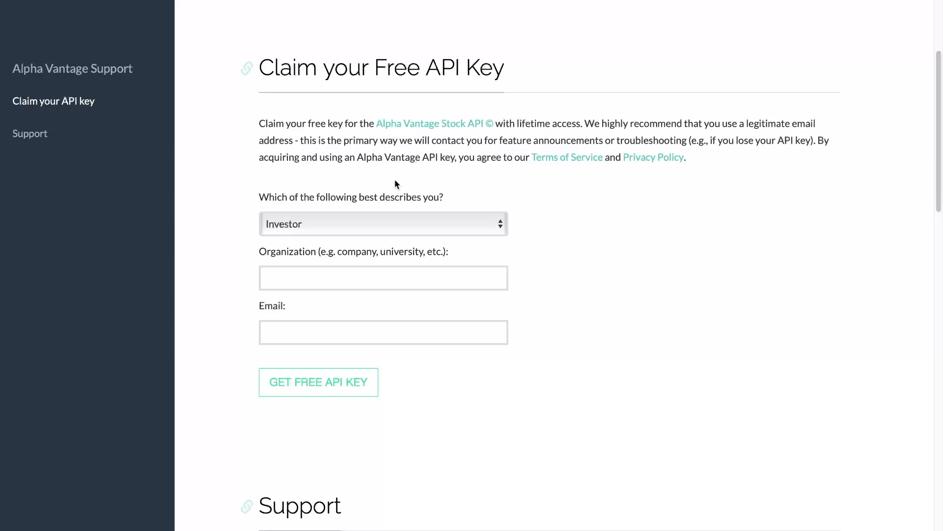
pyautogui.moveTo(381, 223)
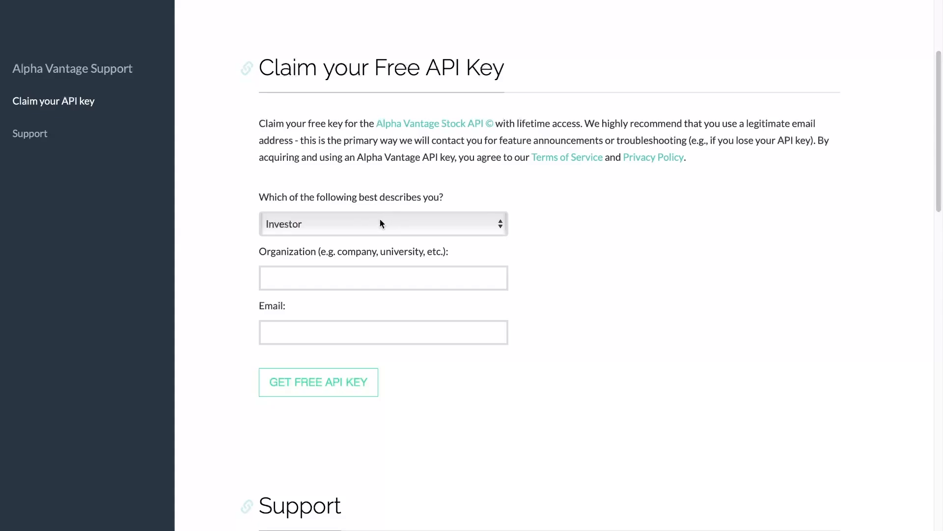
pyautogui.click(382, 223)
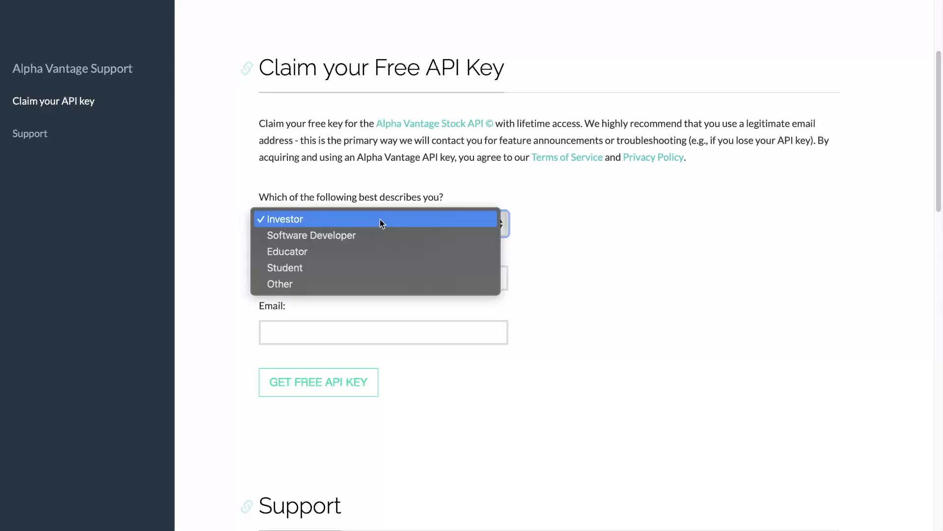
pyautogui.click(283, 219)
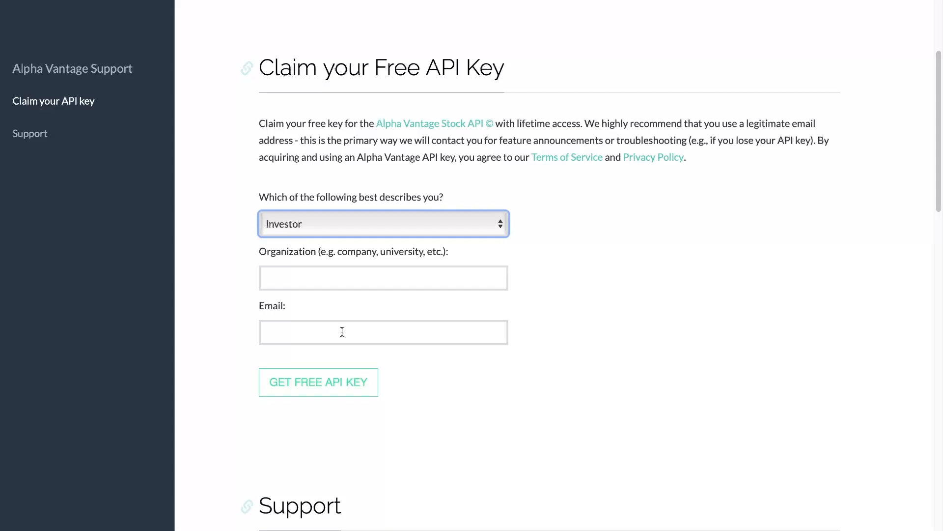
pyautogui.moveTo(154, 4)
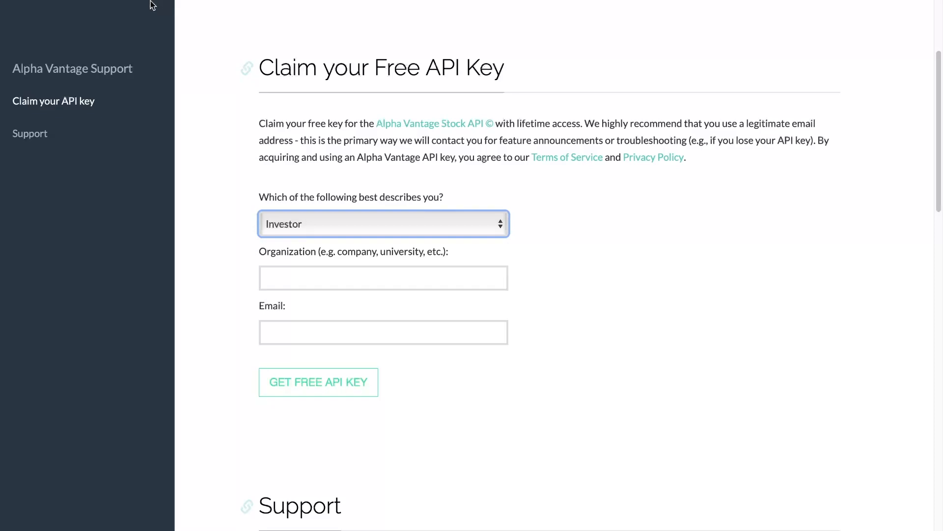
pyautogui.click(260, 186)
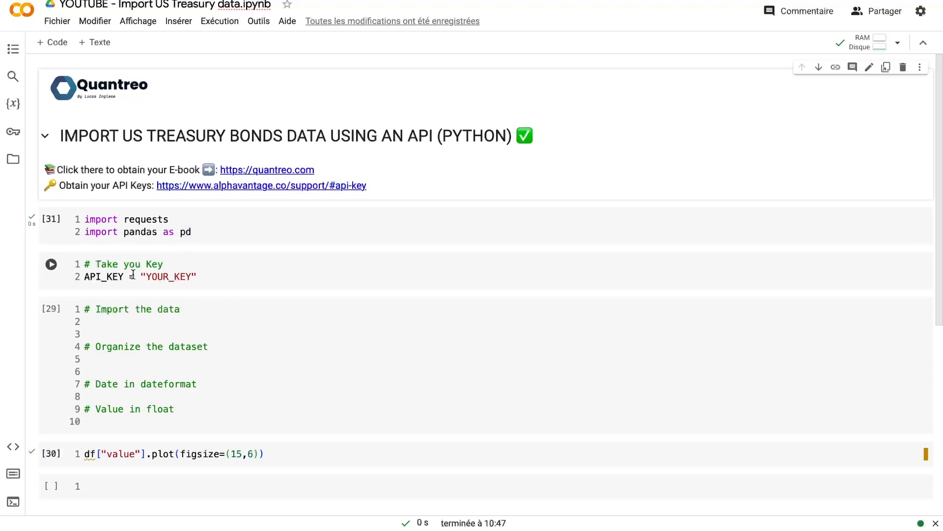
# - From the Alpha Vantage homepage, reach the Treasury Yield entry under Economic Indicators in the docs
pyautogui.click(261, 186)
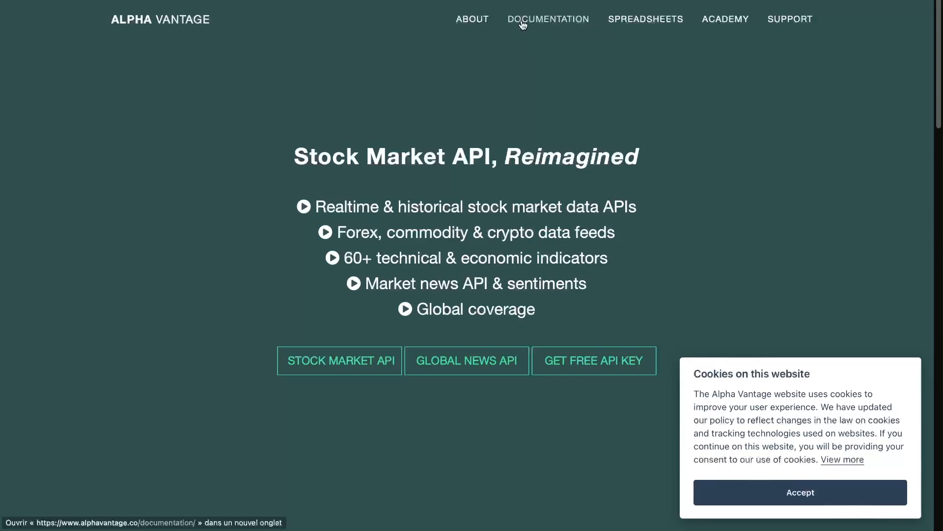
pyautogui.click(549, 19)
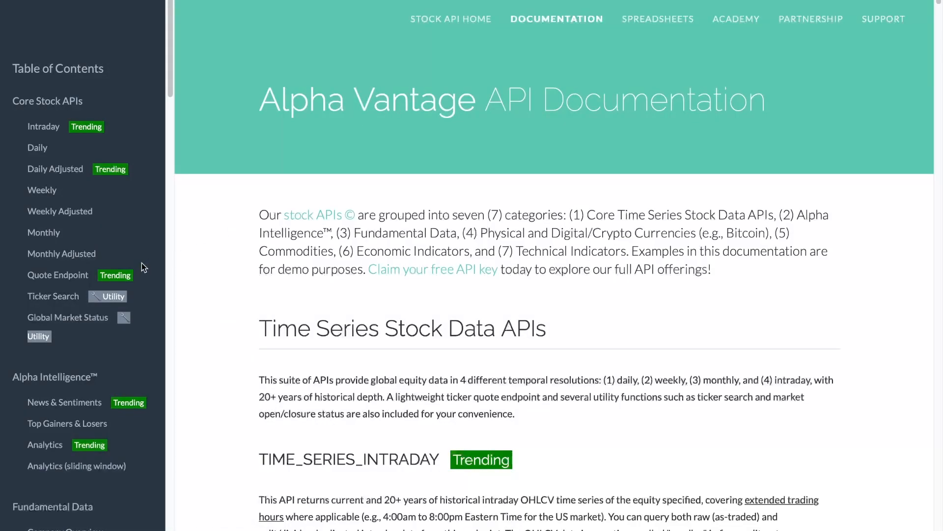
pyautogui.scroll(-3)
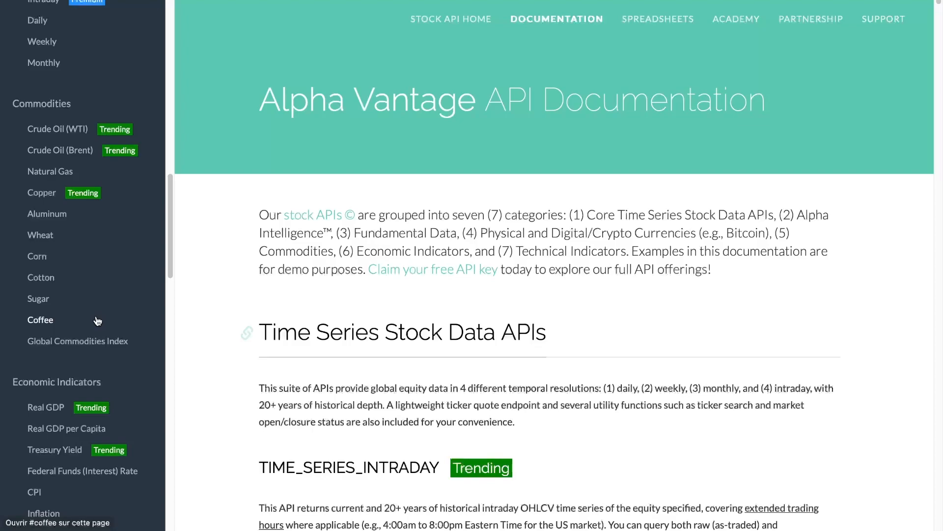
pyautogui.scroll(-3)
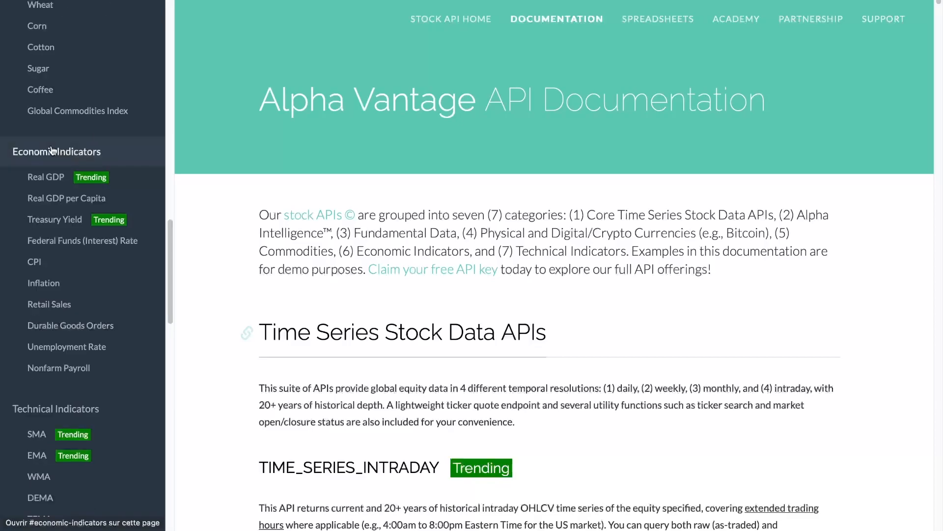
pyautogui.moveTo(84, 164)
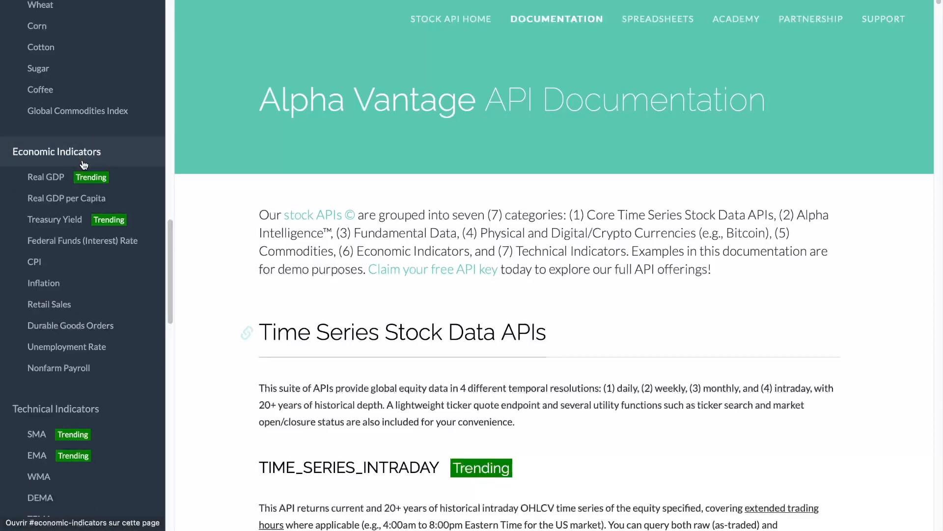
pyautogui.moveTo(54, 219)
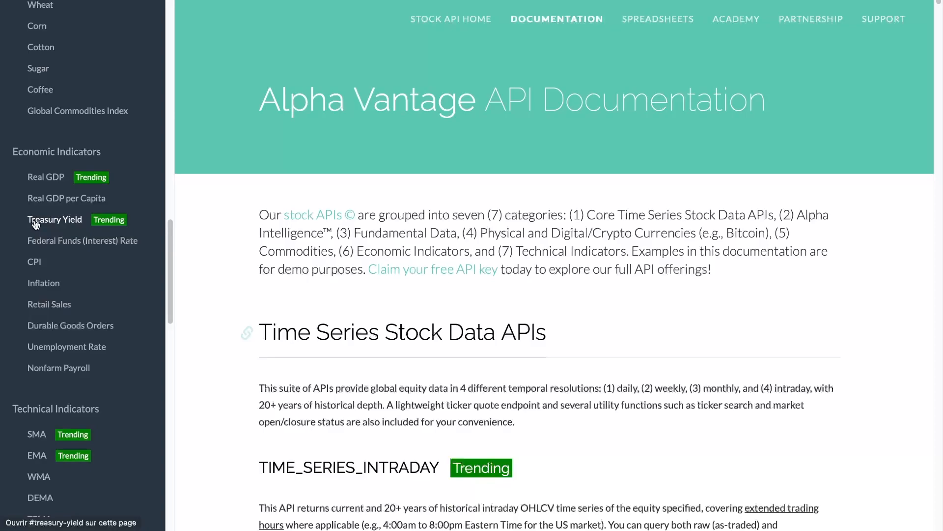
pyautogui.scroll(-3)
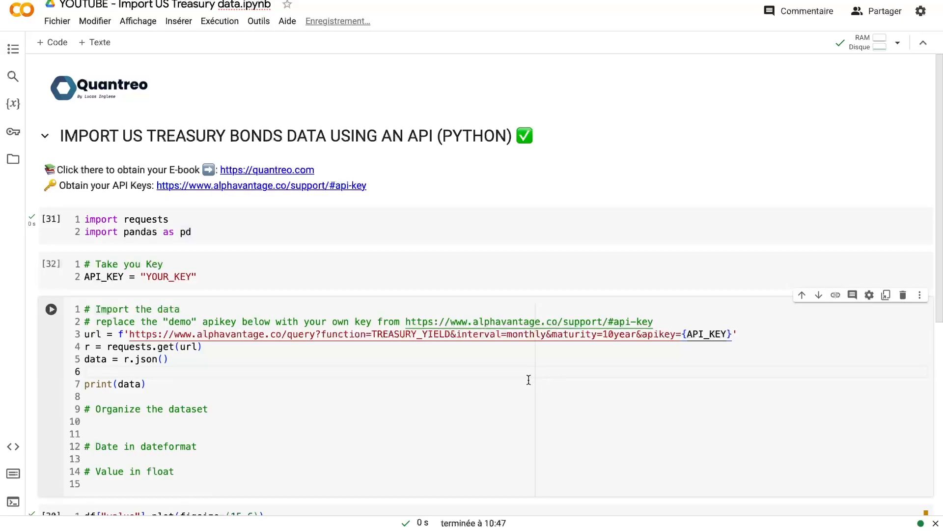
# - Run the TREASURY_YIELD import cell to print the raw 10-year monthly rate data
pyautogui.click(51, 309)
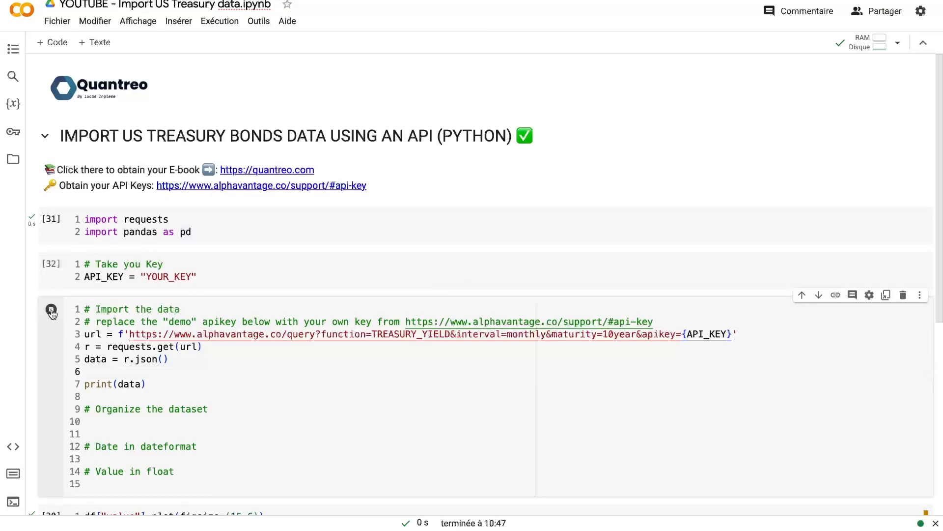
pyautogui.click(51, 310)
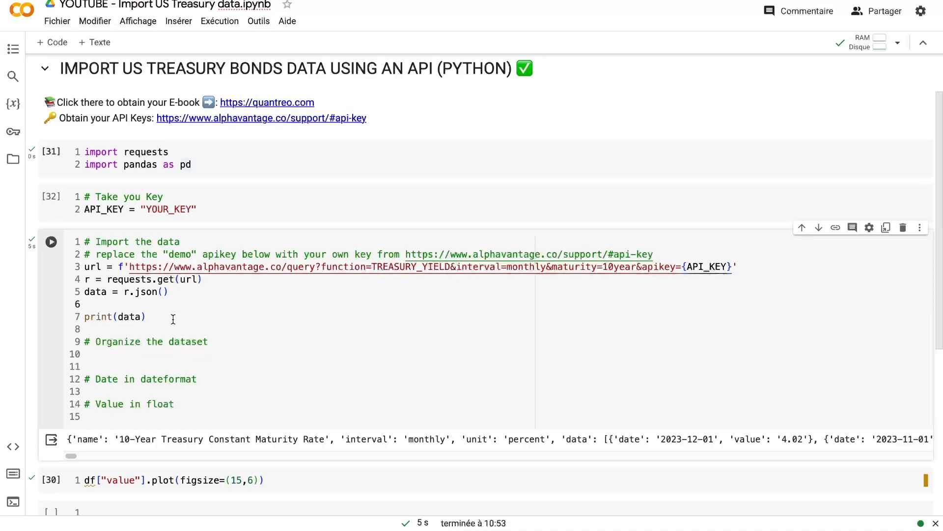
pyautogui.moveTo(131, 305)
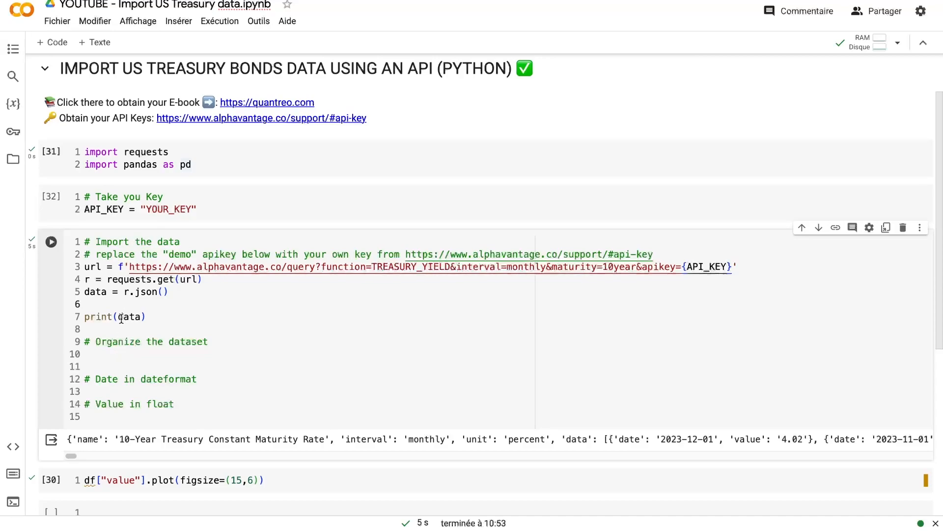
pyautogui.write('pd.DataFrame(')
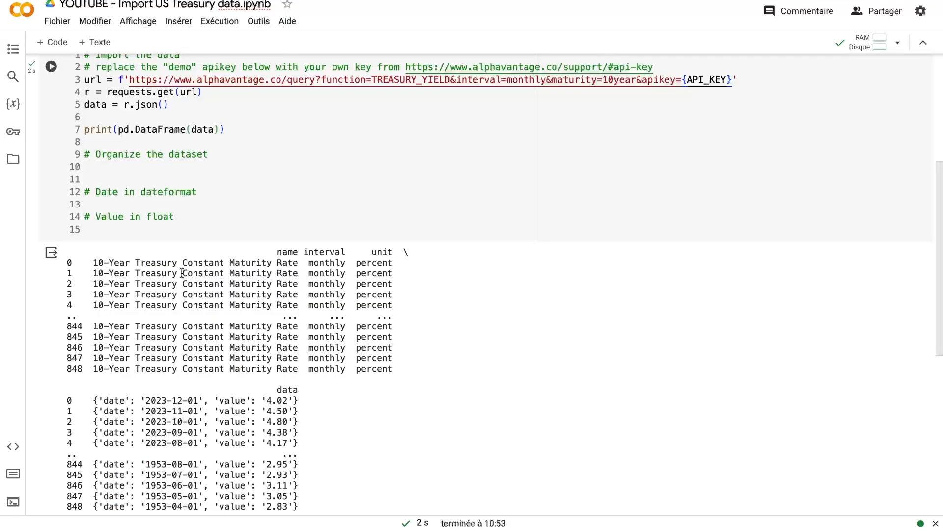
pyautogui.moveTo(267, 261)
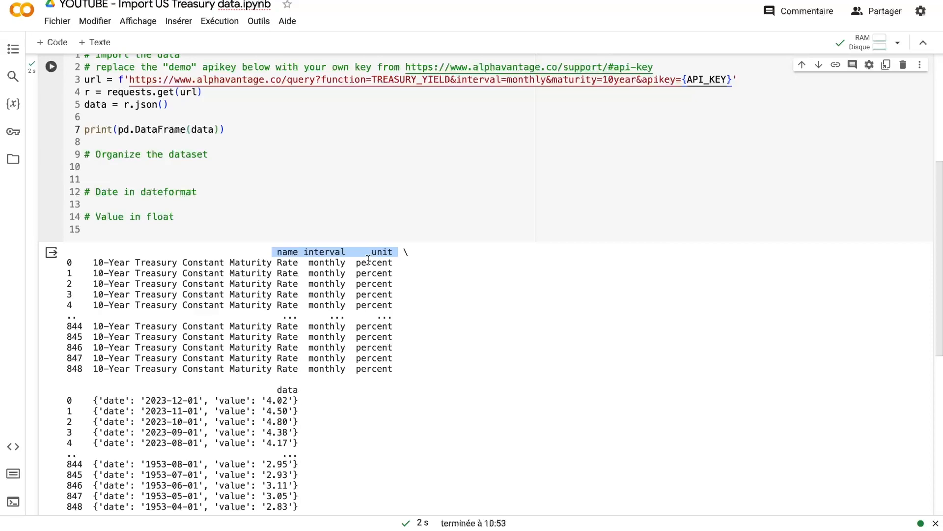
pyautogui.moveTo(218, 294)
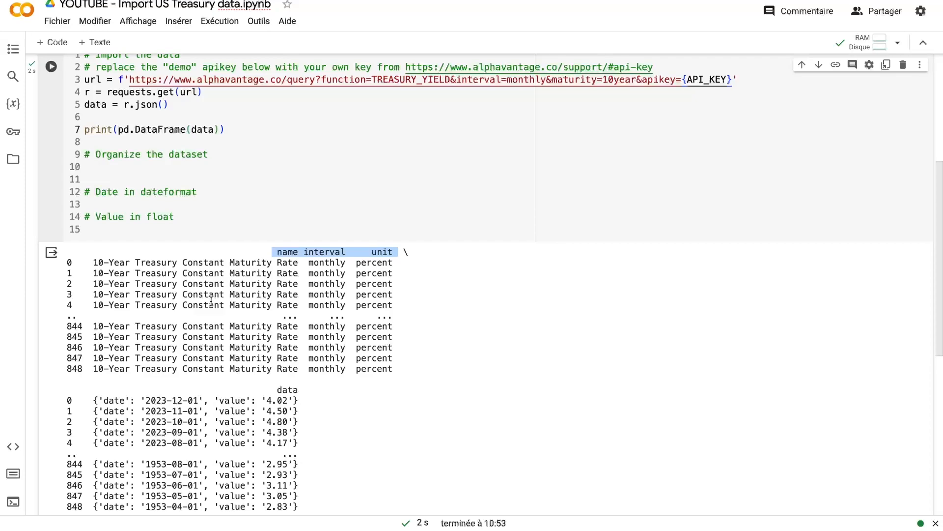
pyautogui.doubleClick(287, 389)
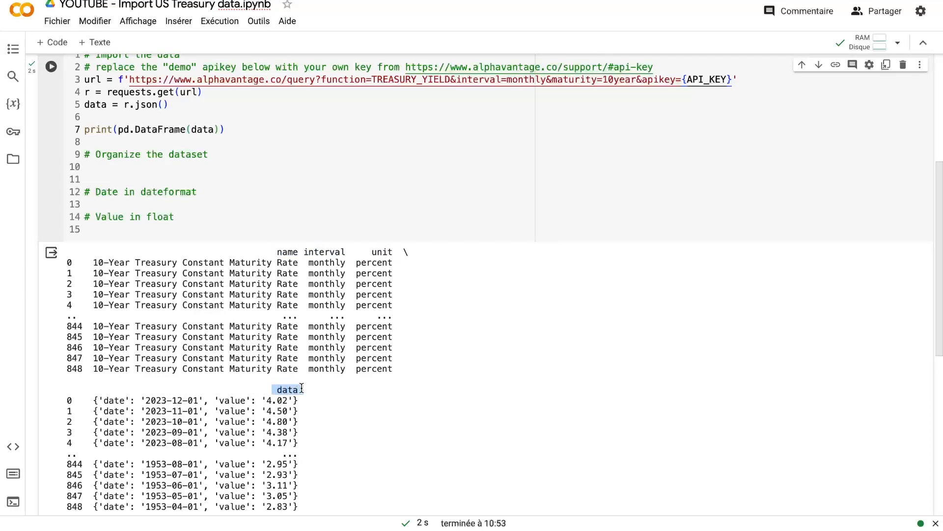
pyautogui.doubleClick(112, 400)
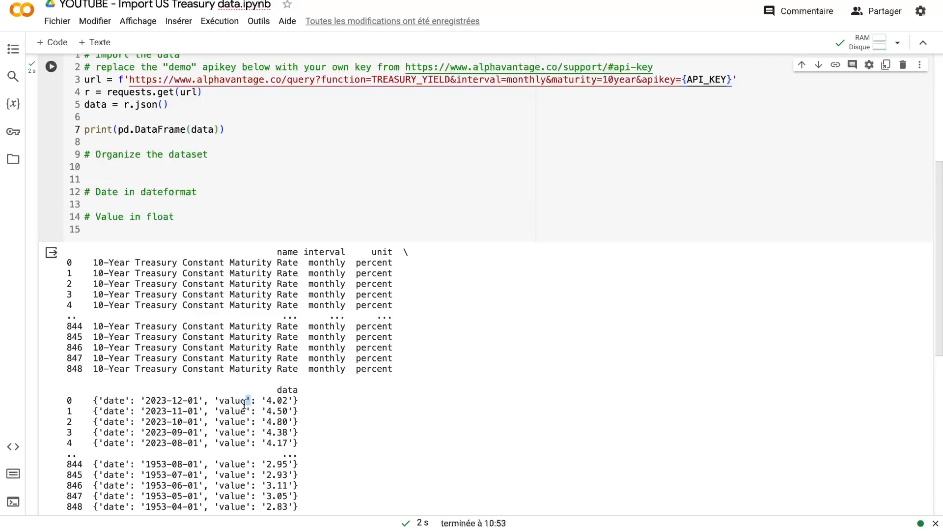
pyautogui.moveTo(182, 103)
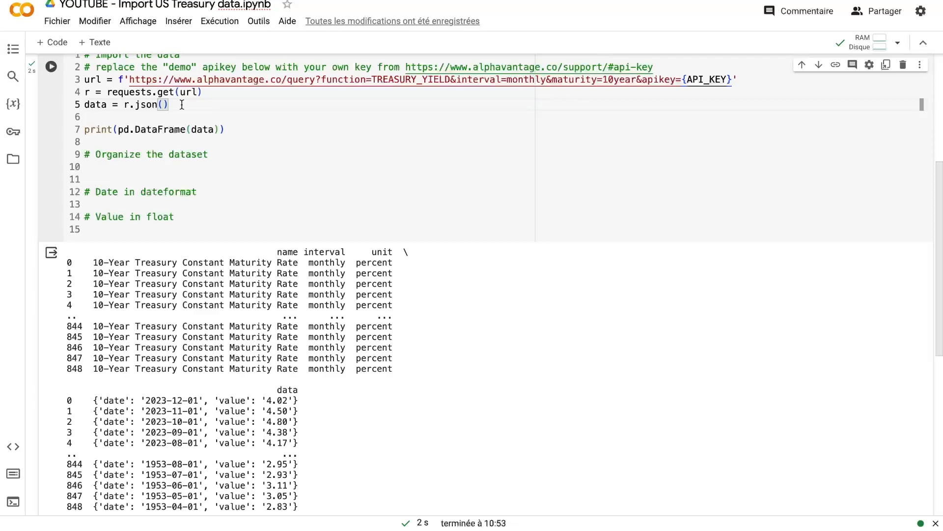
# - Take only the ["data"] entries from r.json() and rerun to get a date/value table
pyautogui.write('[]')
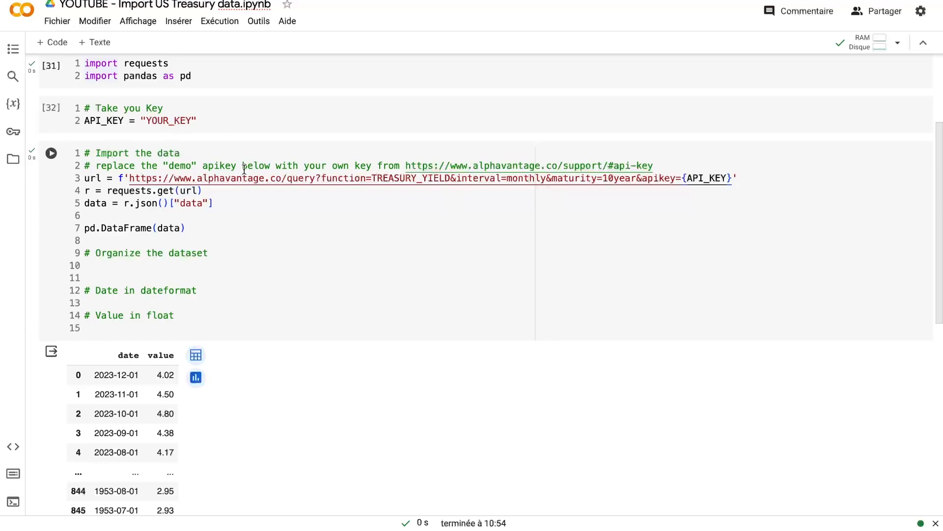
pyautogui.press('ctrl+s')
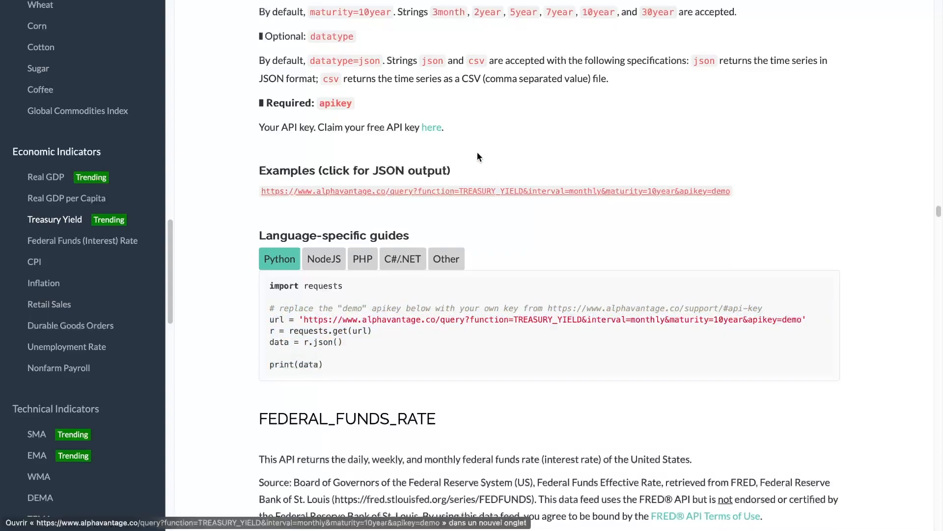
pyautogui.moveTo(478, 149)
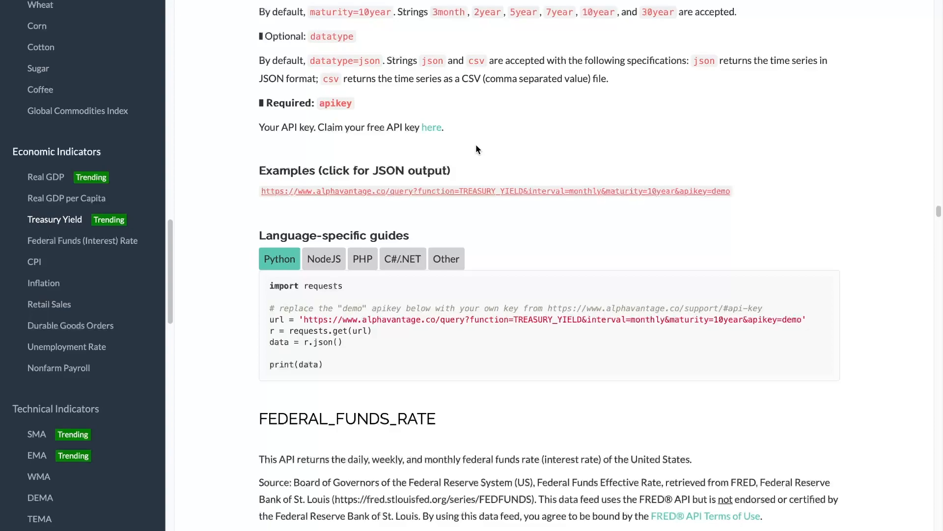
pyautogui.moveTo(46, 177)
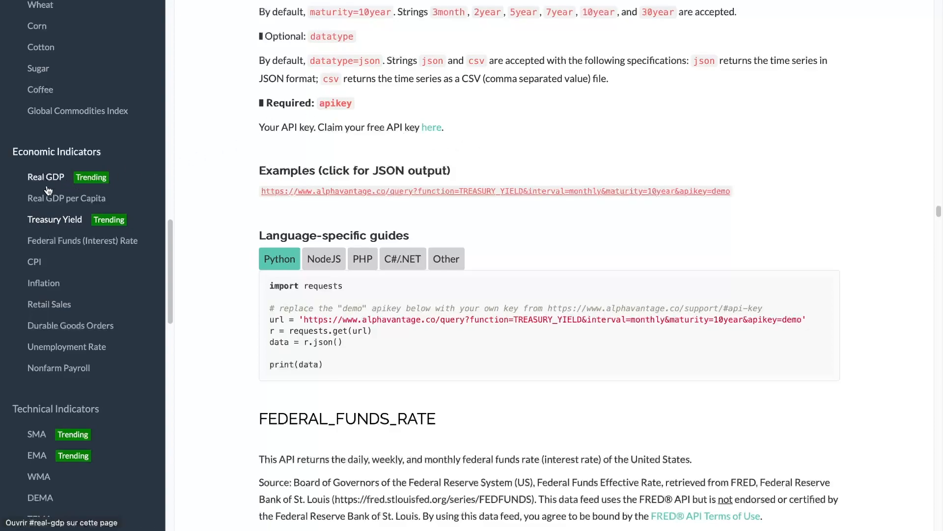
pyautogui.moveTo(40, 90)
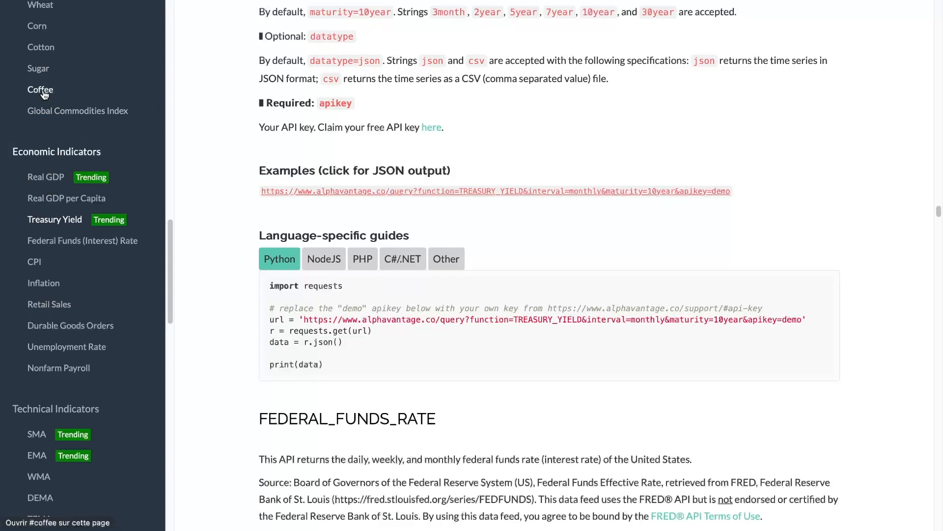
# - Scroll the docs up to the TREASURY_YIELD API parameters: interval, maturity, datatype, apikey
pyautogui.scroll(3)
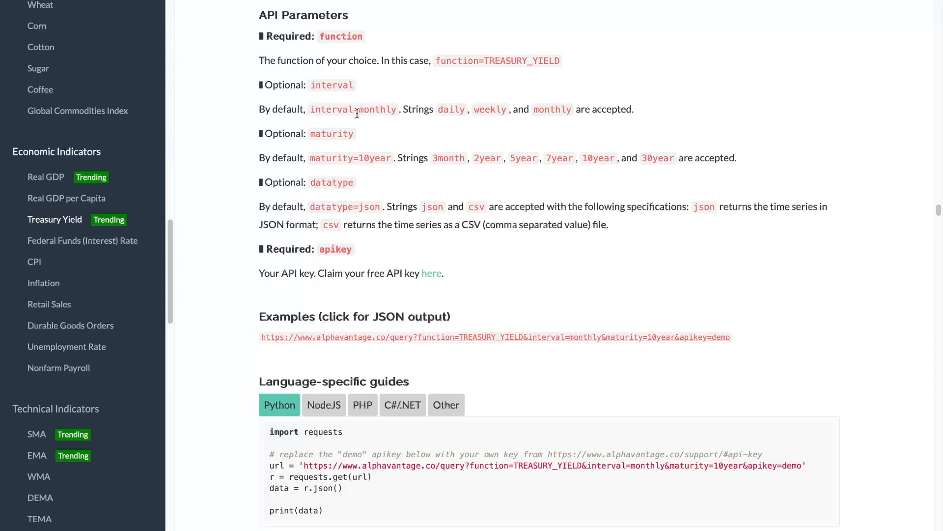
pyautogui.moveTo(370, 113)
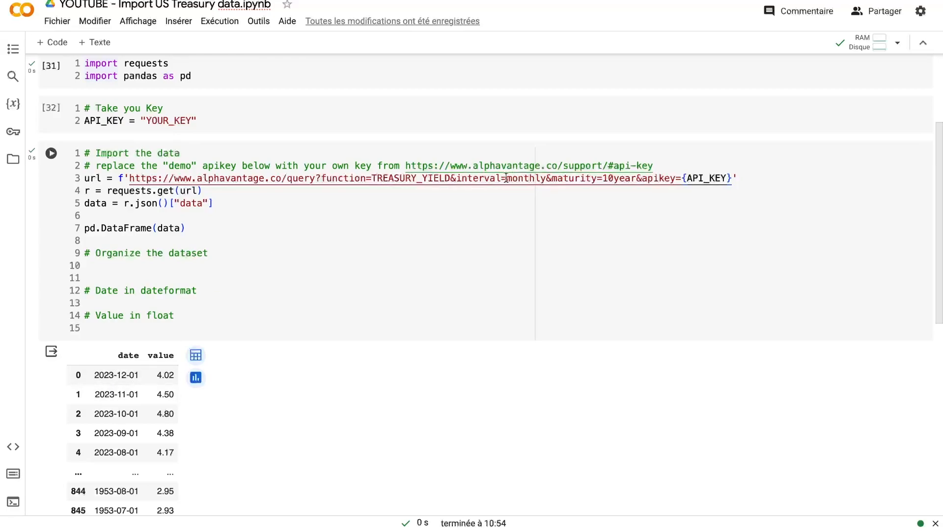
# - Change the request URL to interval=daily and maturity=2year for daily 2-year yields
pyautogui.write('daily')
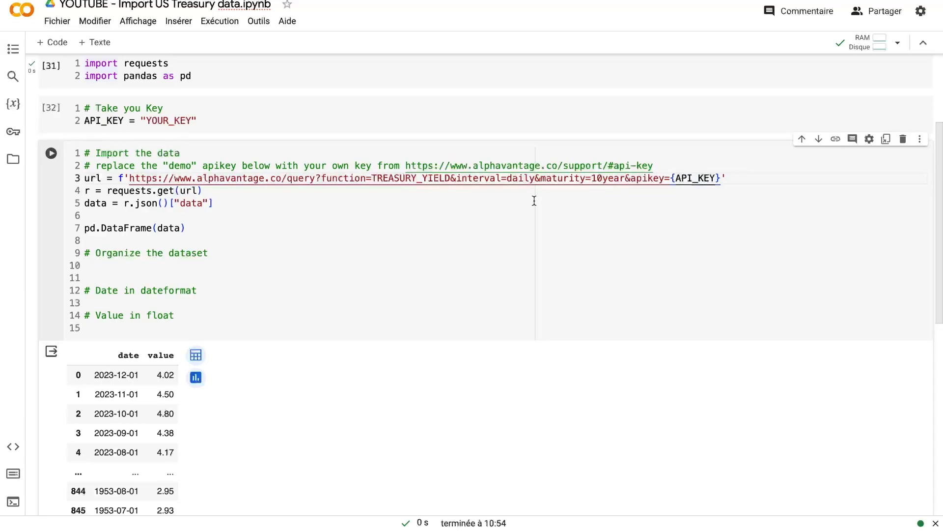
pyautogui.moveTo(609, 192)
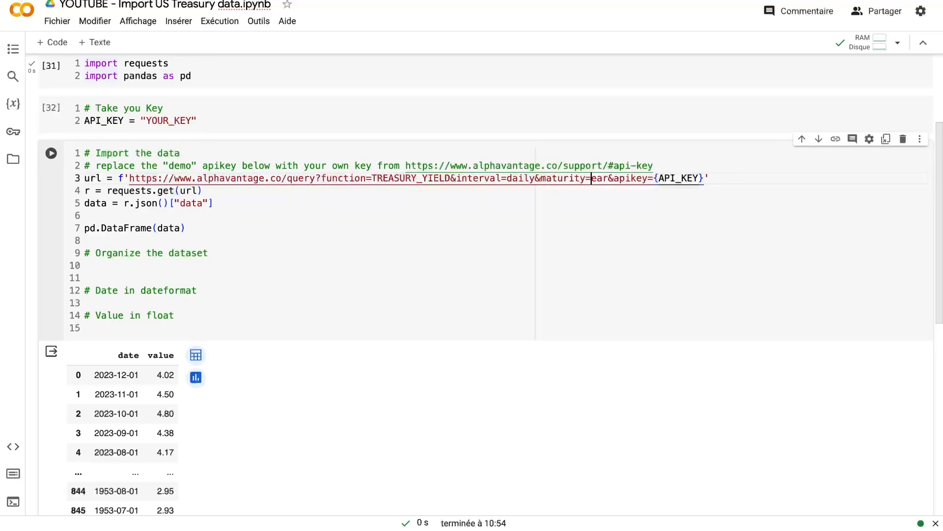
pyautogui.write('2y')
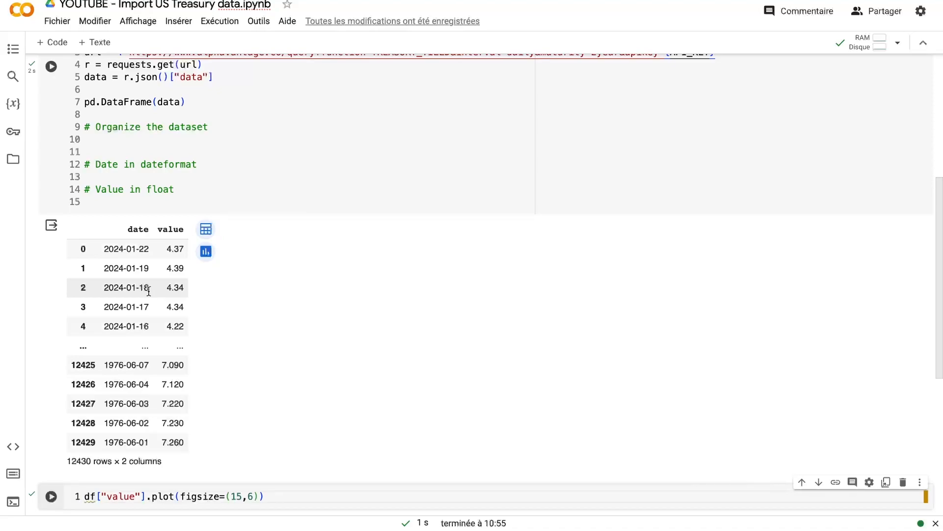
# - Review the no-numeric-data TypeError and the date-indexed 12,430-row DataFrame output
pyautogui.scroll(3)
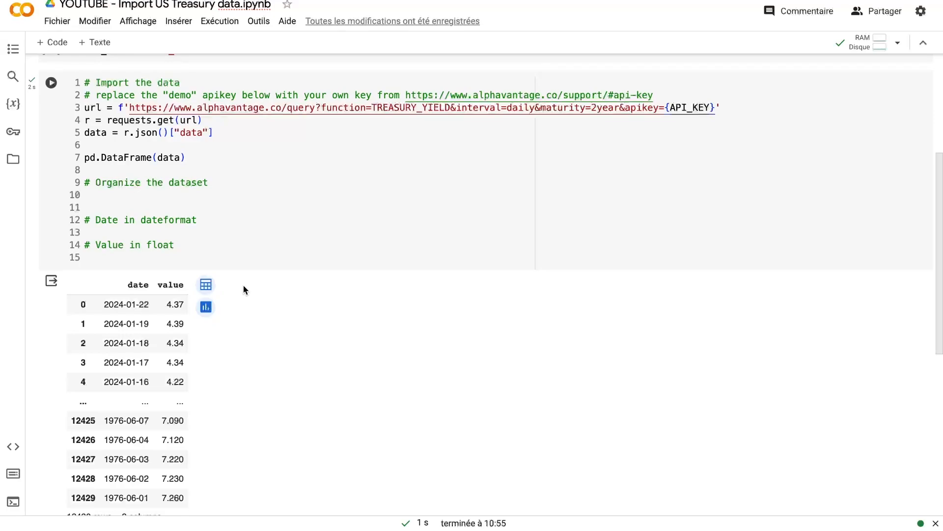
pyautogui.scroll(-3)
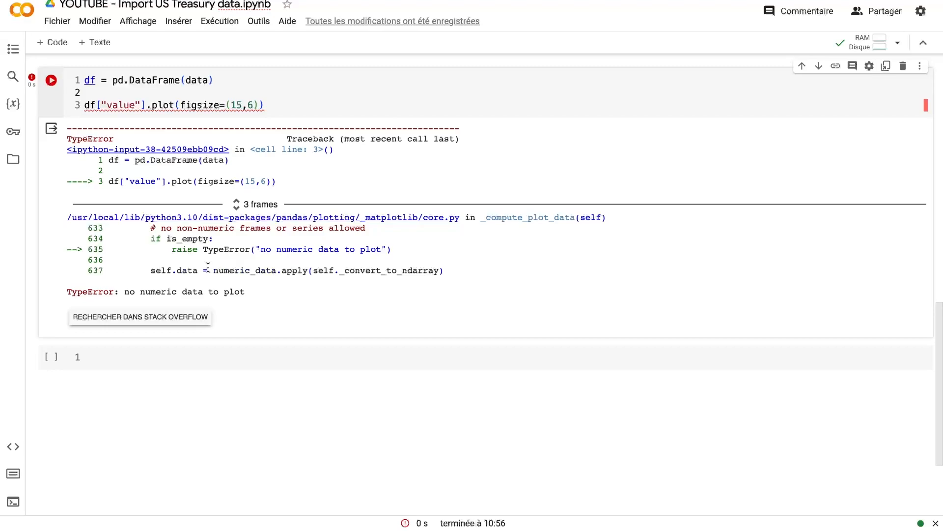
pyautogui.scroll(3)
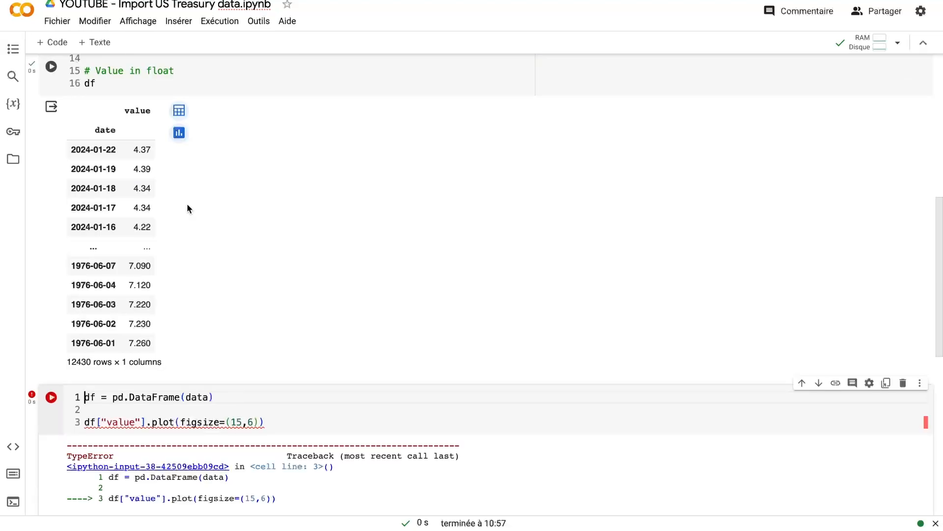
# - Run the cell with set_index("date") and sort_index() so yields run 1976 to 2024 chronologically
pyautogui.scroll(3)
pyautogui.write('# Date in dateformat')
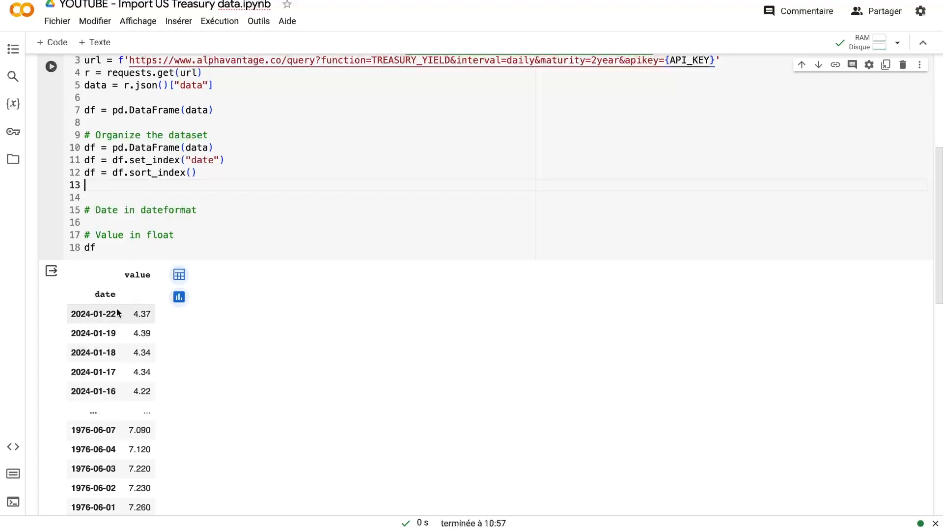
pyautogui.moveTo(71, 313)
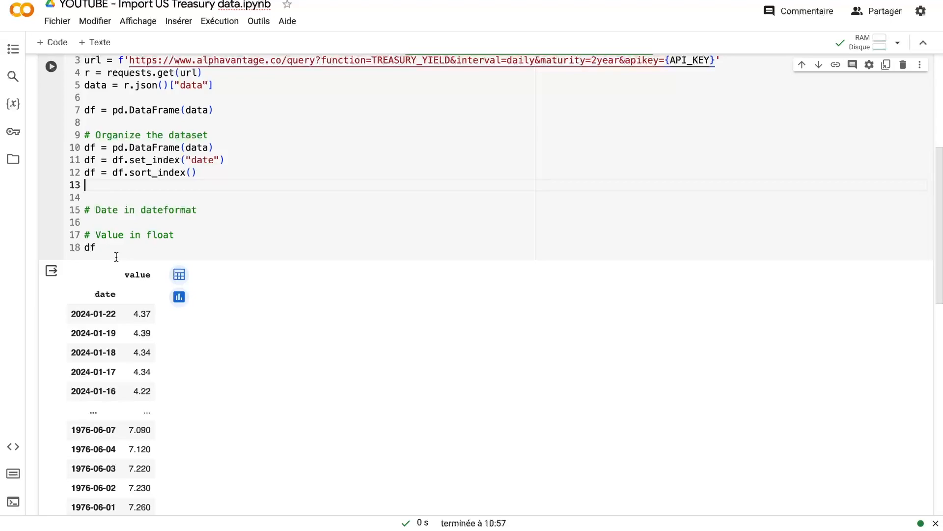
pyautogui.click(50, 66)
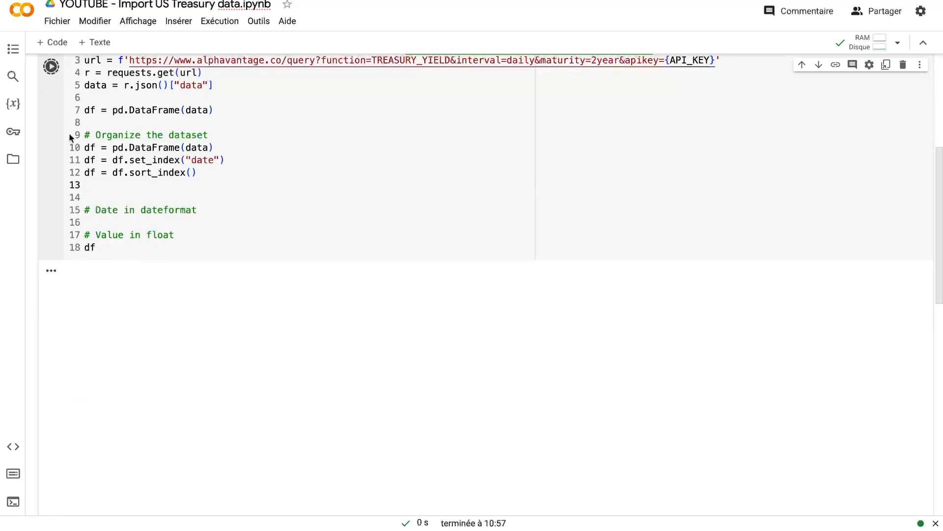
pyautogui.click(50, 66)
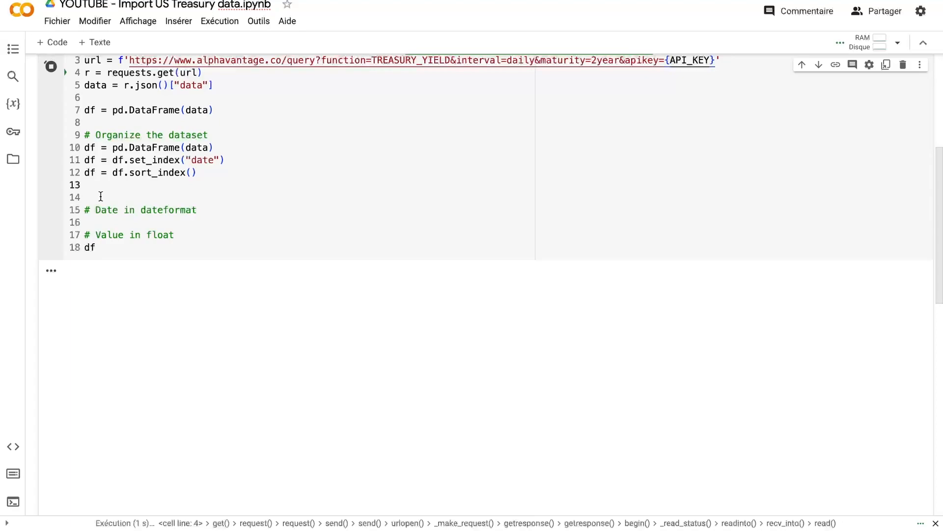
pyautogui.click(51, 66)
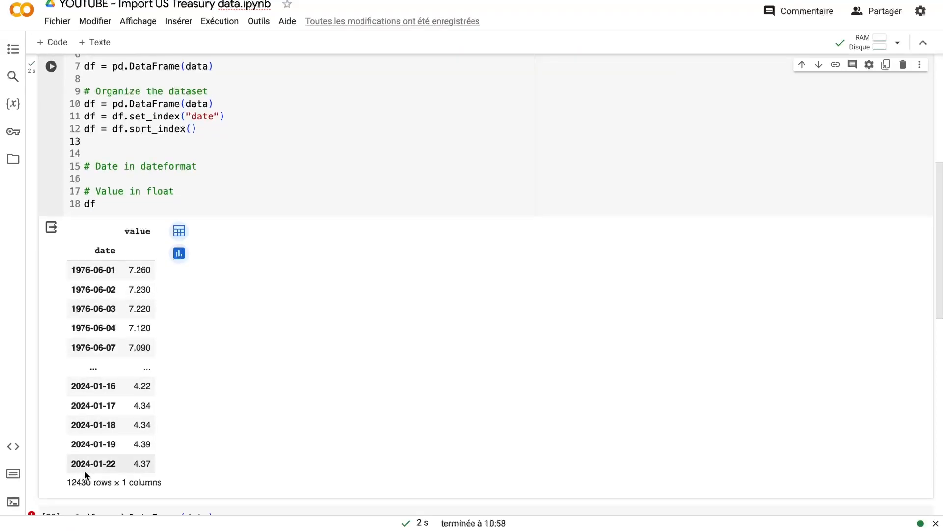
pyautogui.click(120, 149)
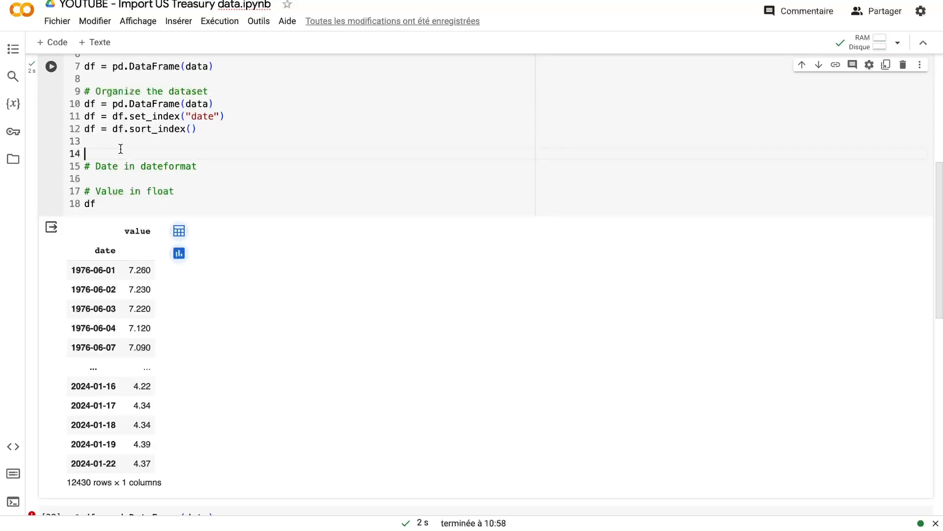
# - Add df.index = pd.DatetimeIndex(df.index) under the date-format comment
pyautogui.press('Backspace')
pyautogui.write('df.index = pd.DatetimeIndex(df.index)')
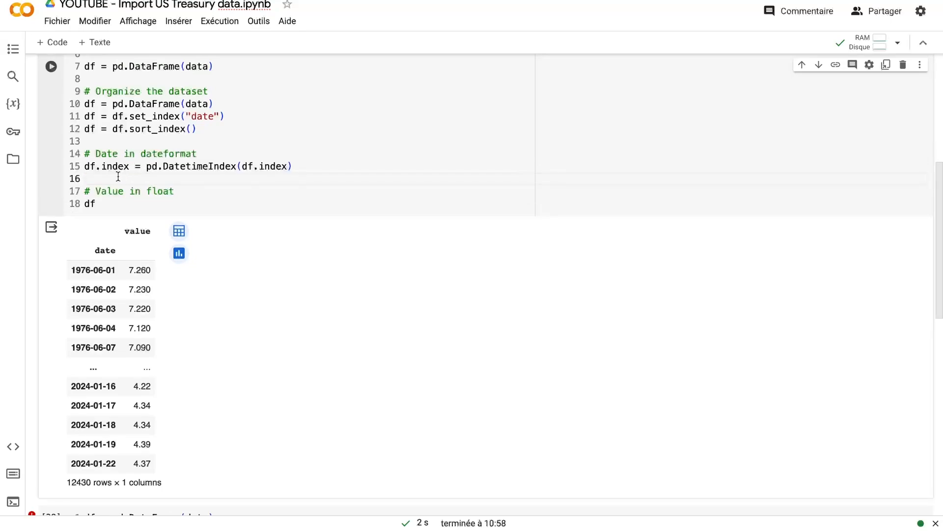
pyautogui.moveTo(211, 177)
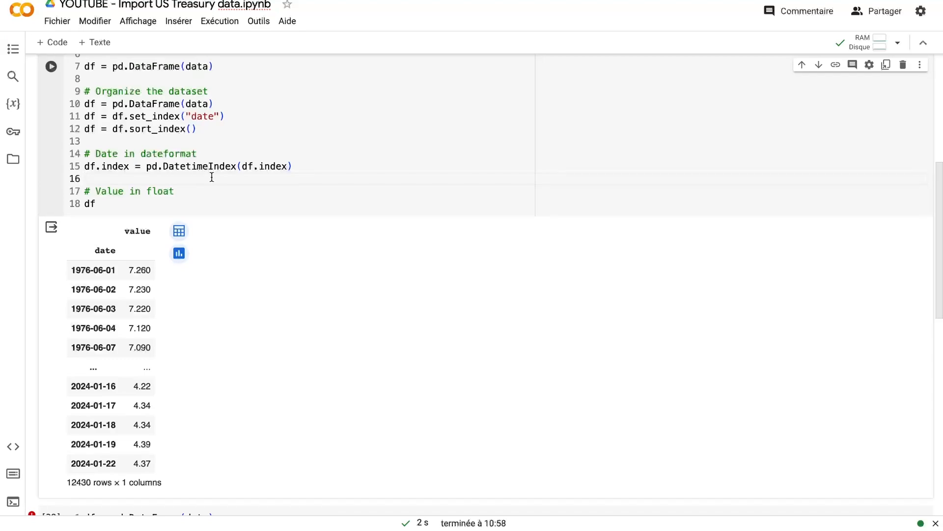
pyautogui.click(88, 178)
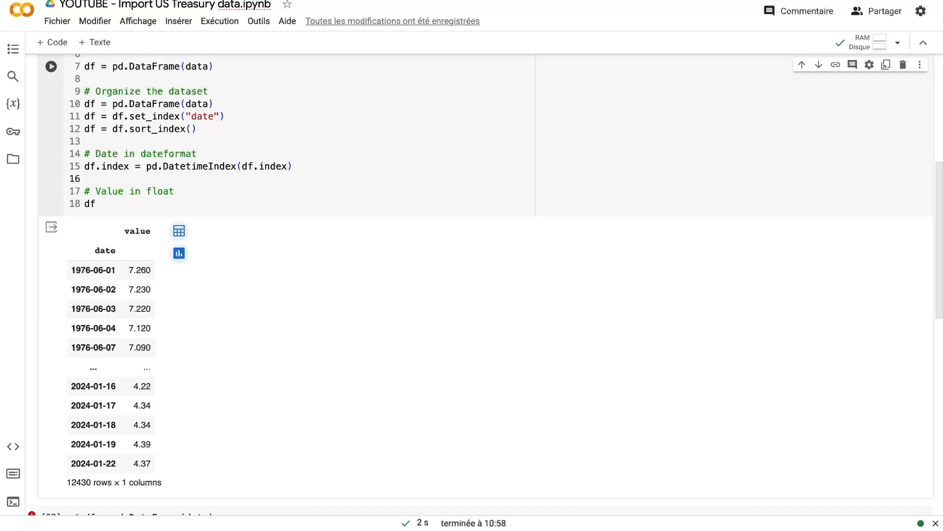
pyautogui.click(174, 191)
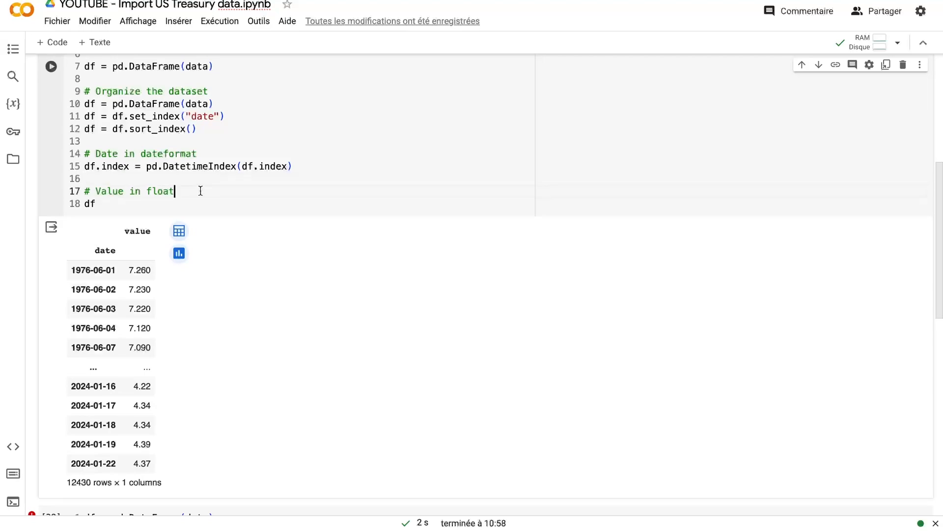
# - Add df["value"] = pd.to_numeric(df["value"], errors='coerce') under # Value in float
pyautogui.write('df["value"] = pd.to_numeric(df["value"], errors=\'coerce\')')
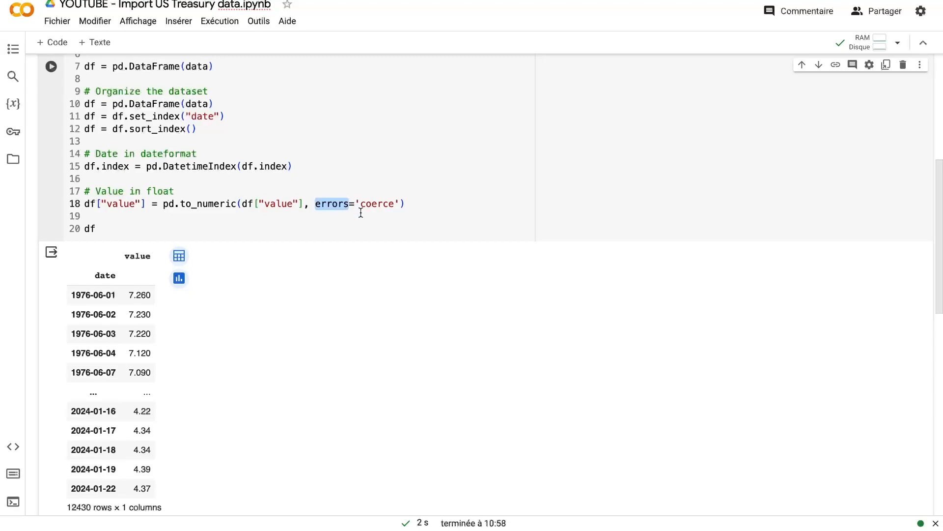
pyautogui.moveTo(348, 220)
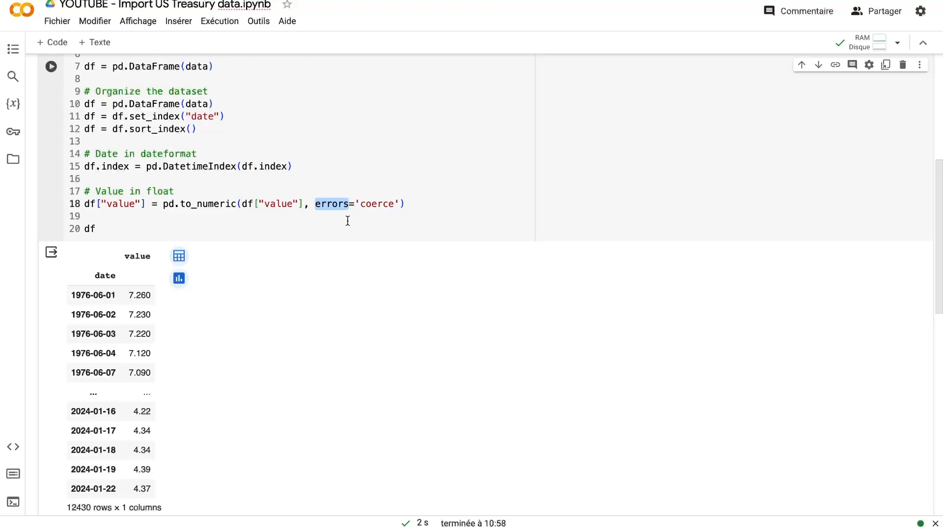
pyautogui.moveTo(340, 226)
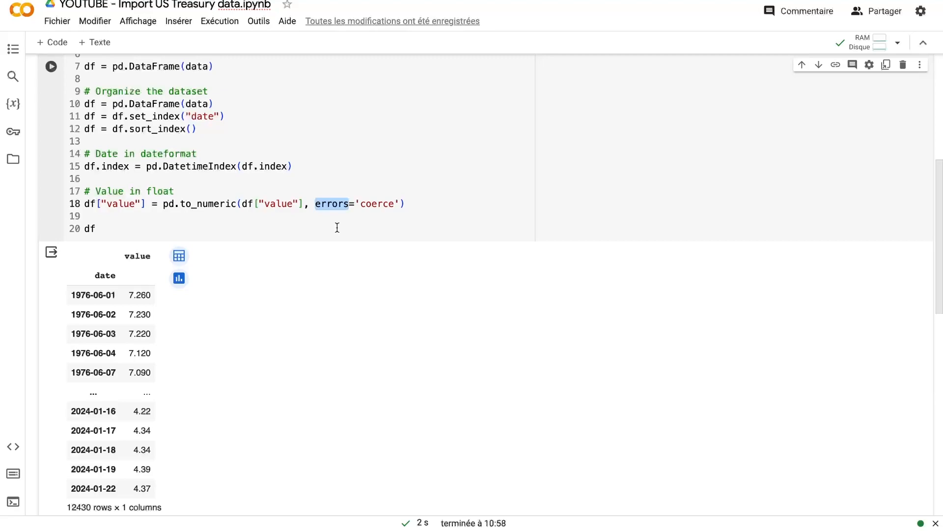
pyautogui.moveTo(209, 272)
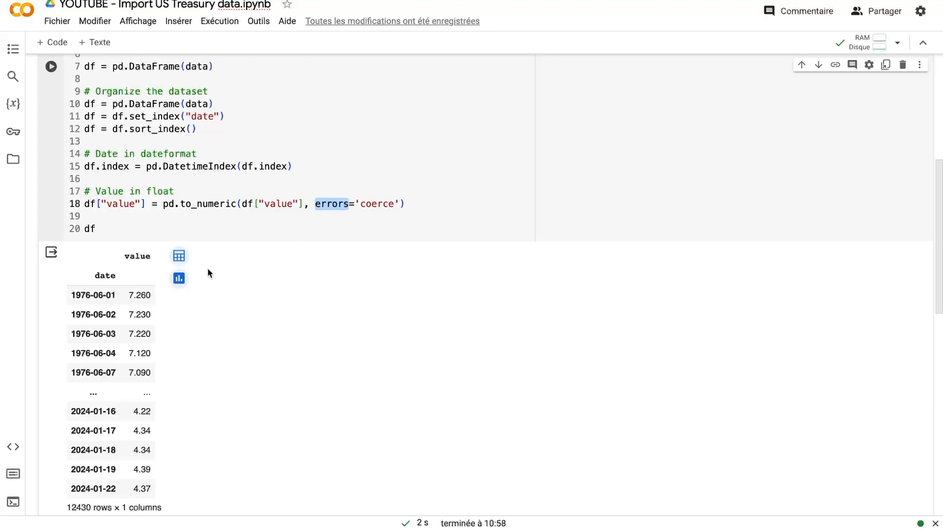
pyautogui.moveTo(135, 333)
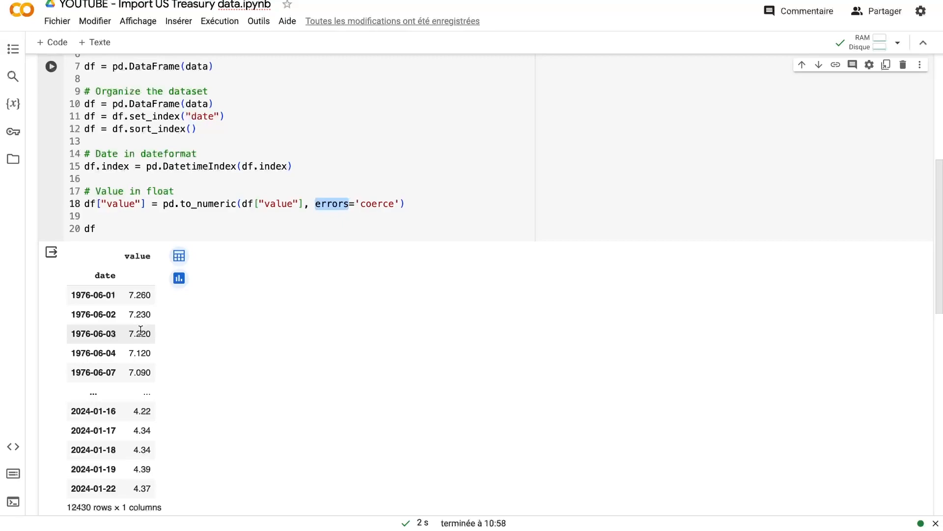
pyautogui.moveTo(121, 306)
pyautogui.write('#')
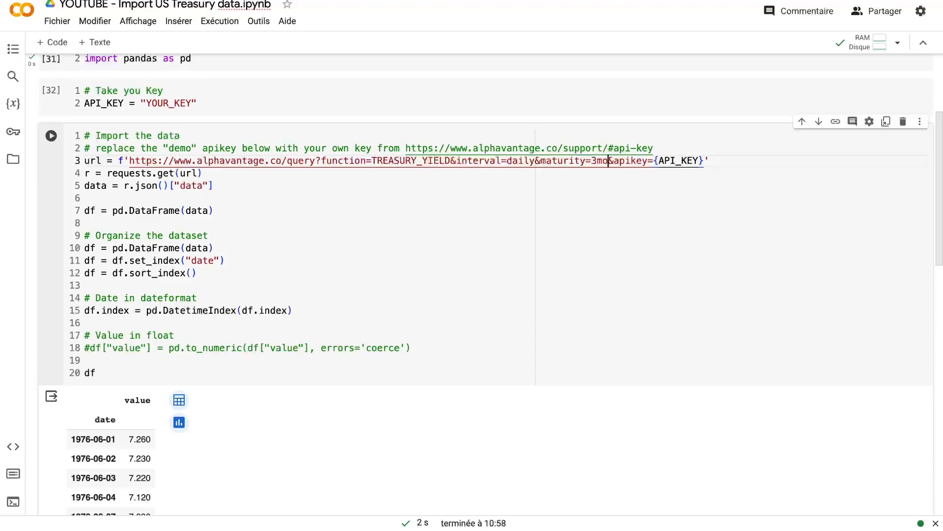
# - Rerun the import cell with to_numeric enabled, yielding 11,060 rows from 1981-09-01 with NaN entries
pyautogui.scroll(-3)
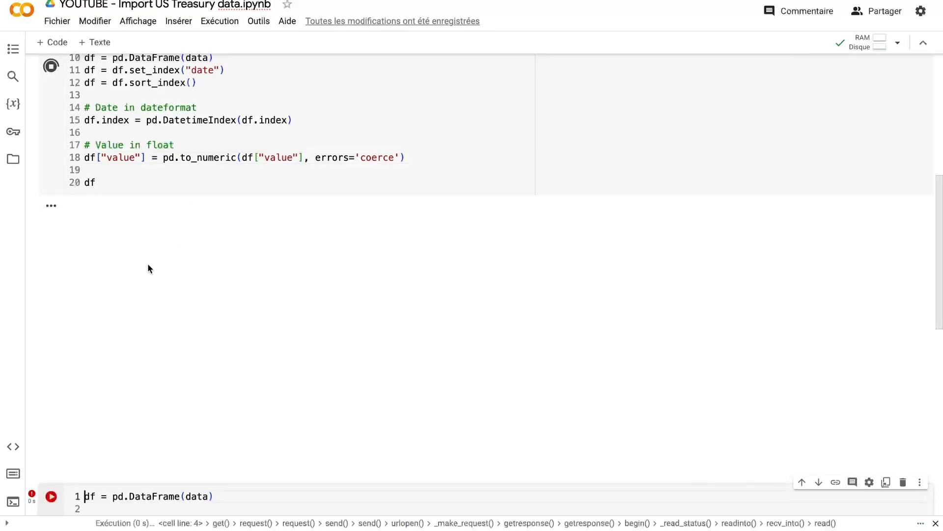
pyautogui.click(50, 67)
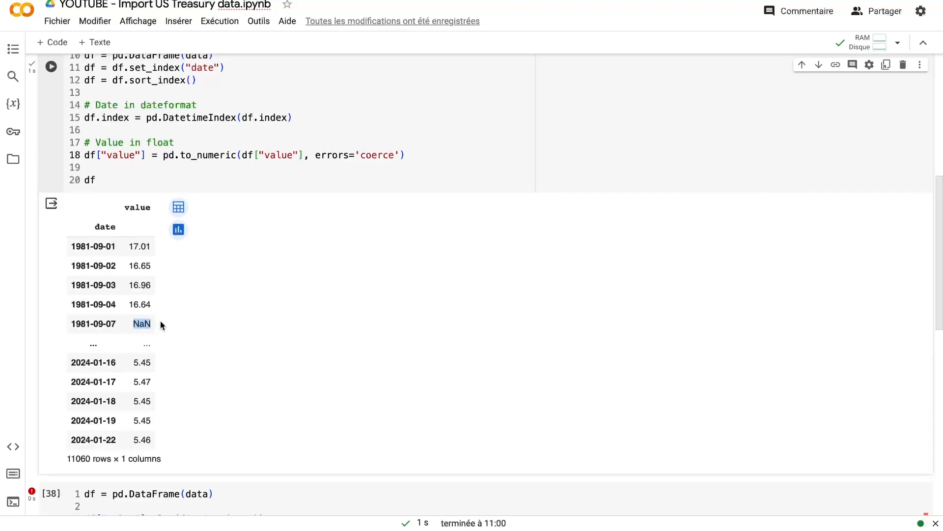
pyautogui.moveTo(151, 328)
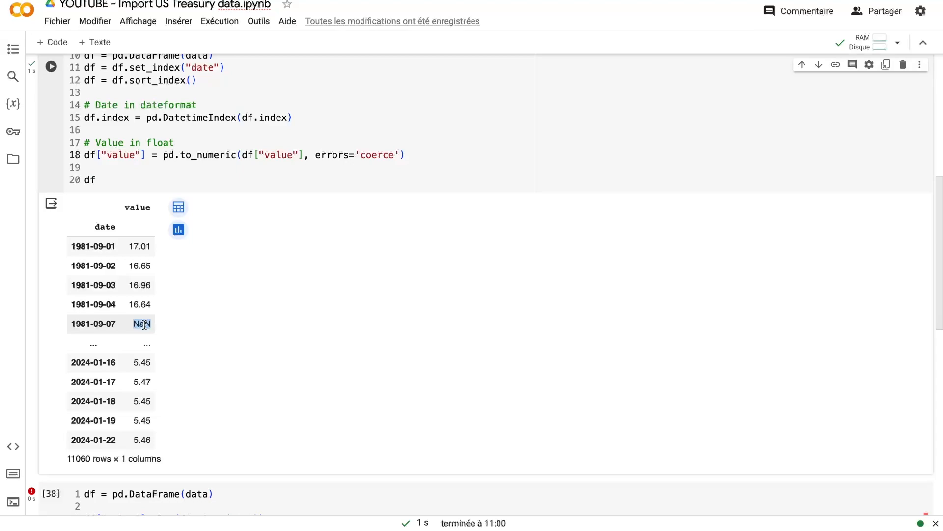
pyautogui.scroll(-3)
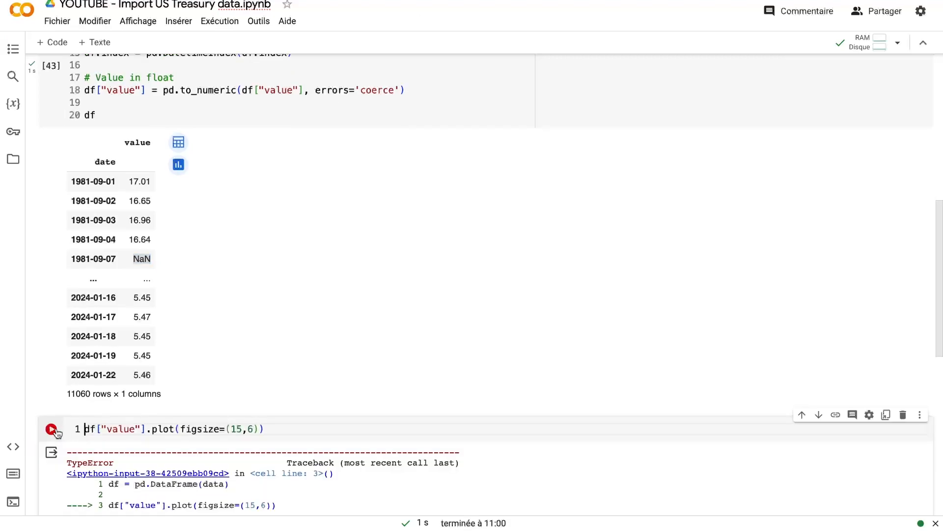
# - Run df["value"].plot(figsize=(15,6)) to draw the 1981-2024 daily yield line chart
pyautogui.click(51, 430)
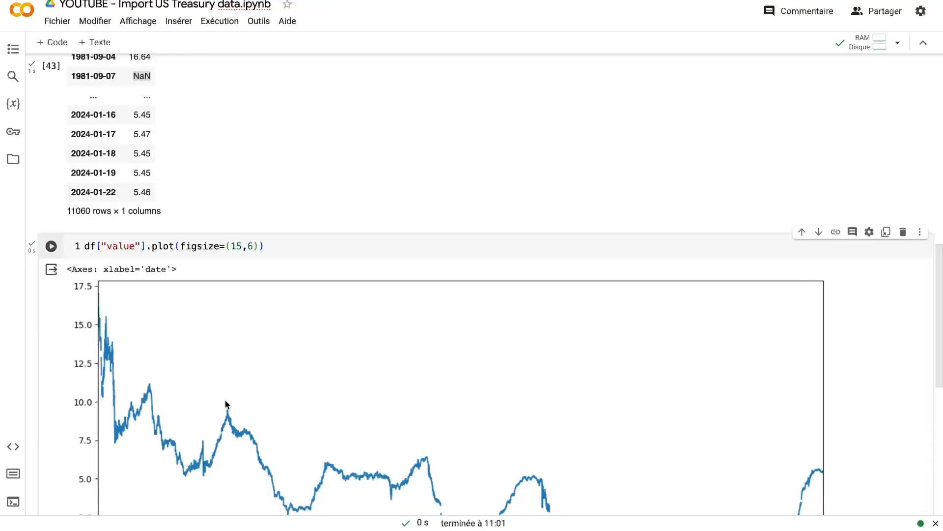
pyautogui.scroll(-3)
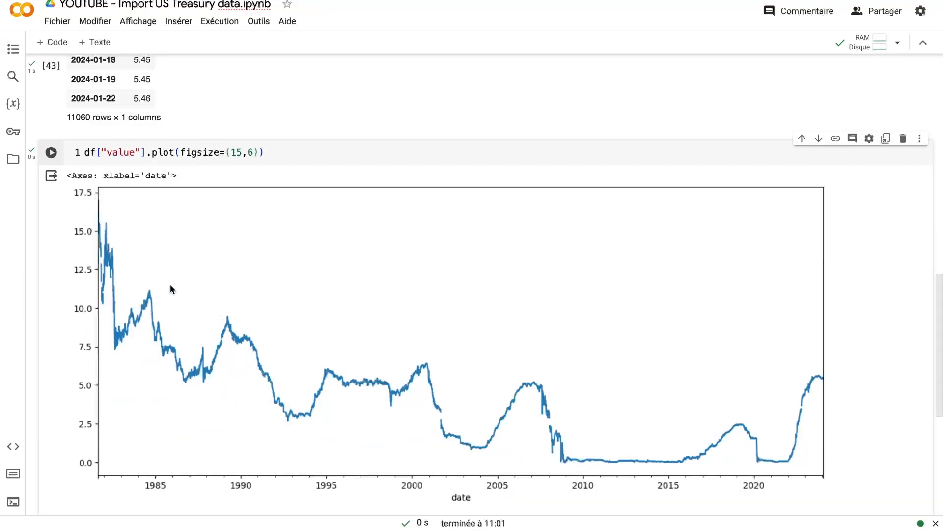
pyautogui.moveTo(731, 432)
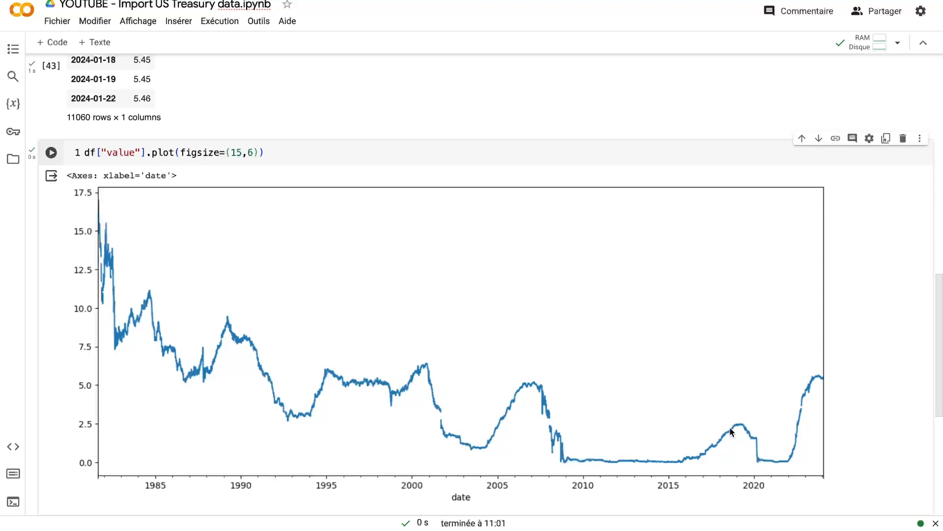
pyautogui.moveTo(146, 483)
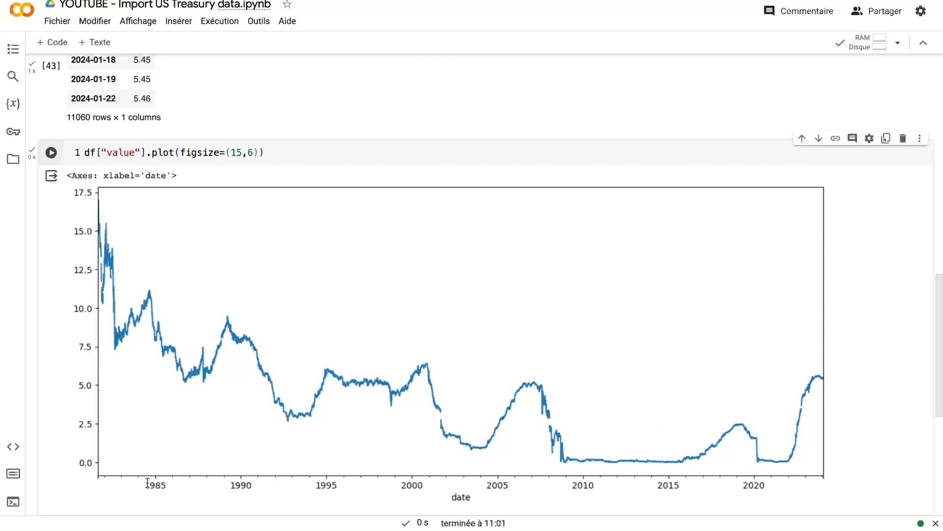
pyautogui.moveTo(267, 492)
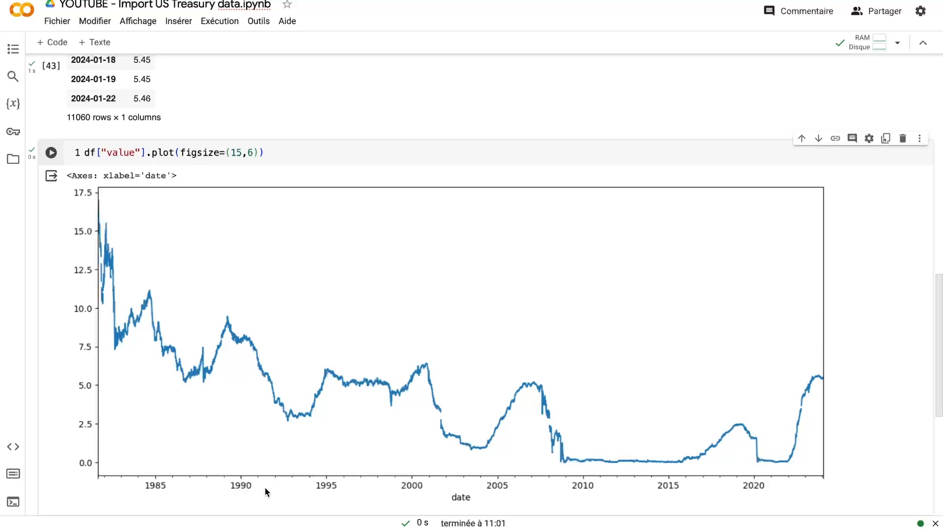
pyautogui.moveTo(454, 479)
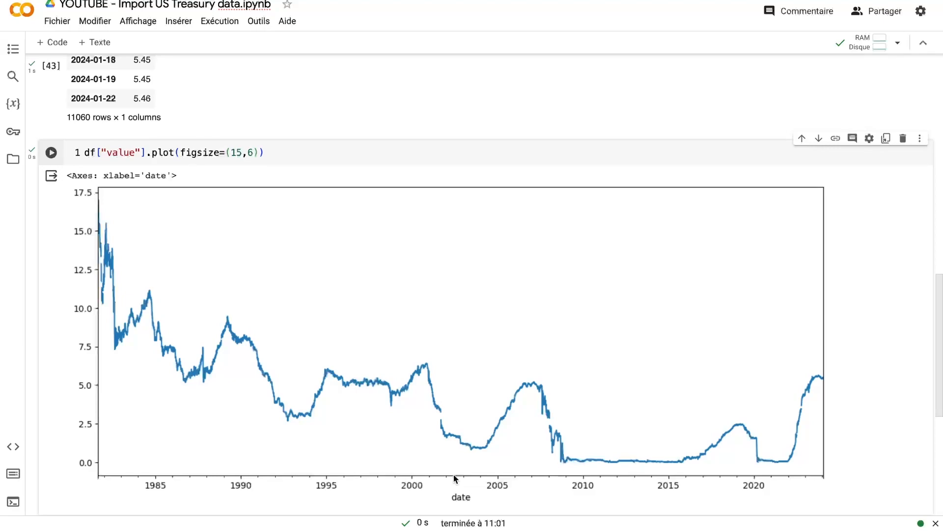
pyautogui.moveTo(128, 489)
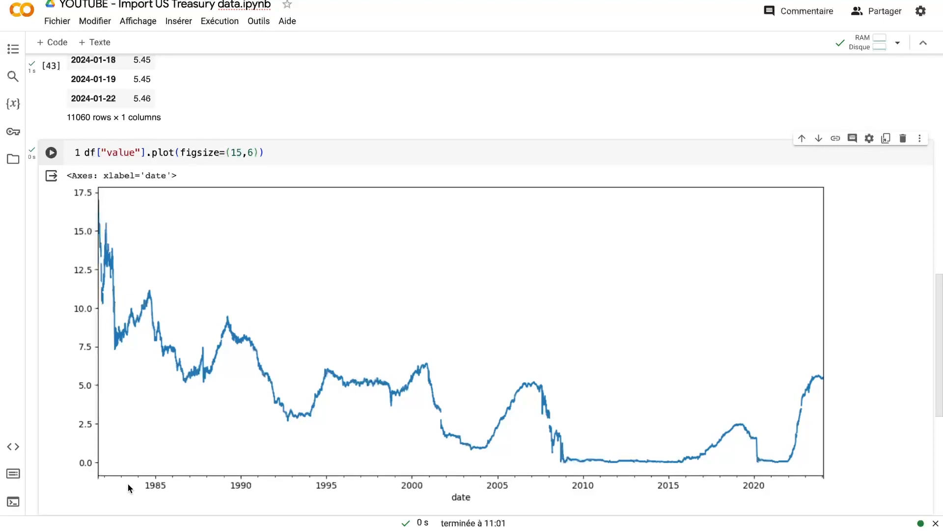